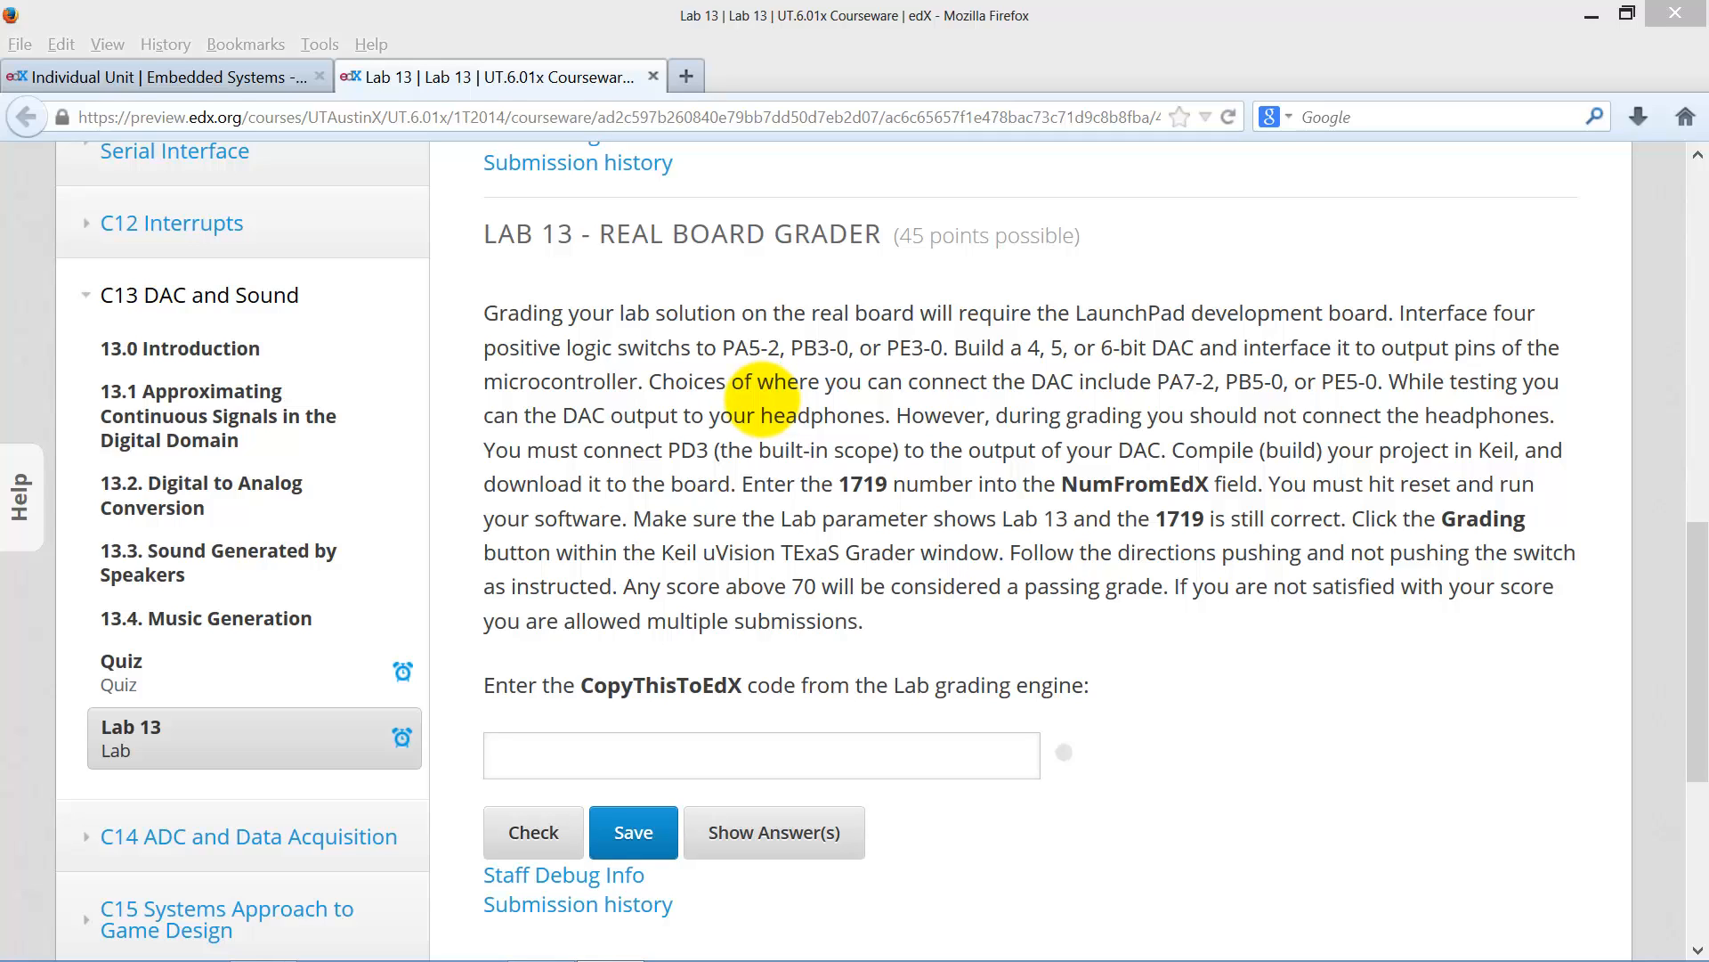
{"action": "mouse_move", "coordinate": [608, 732]}
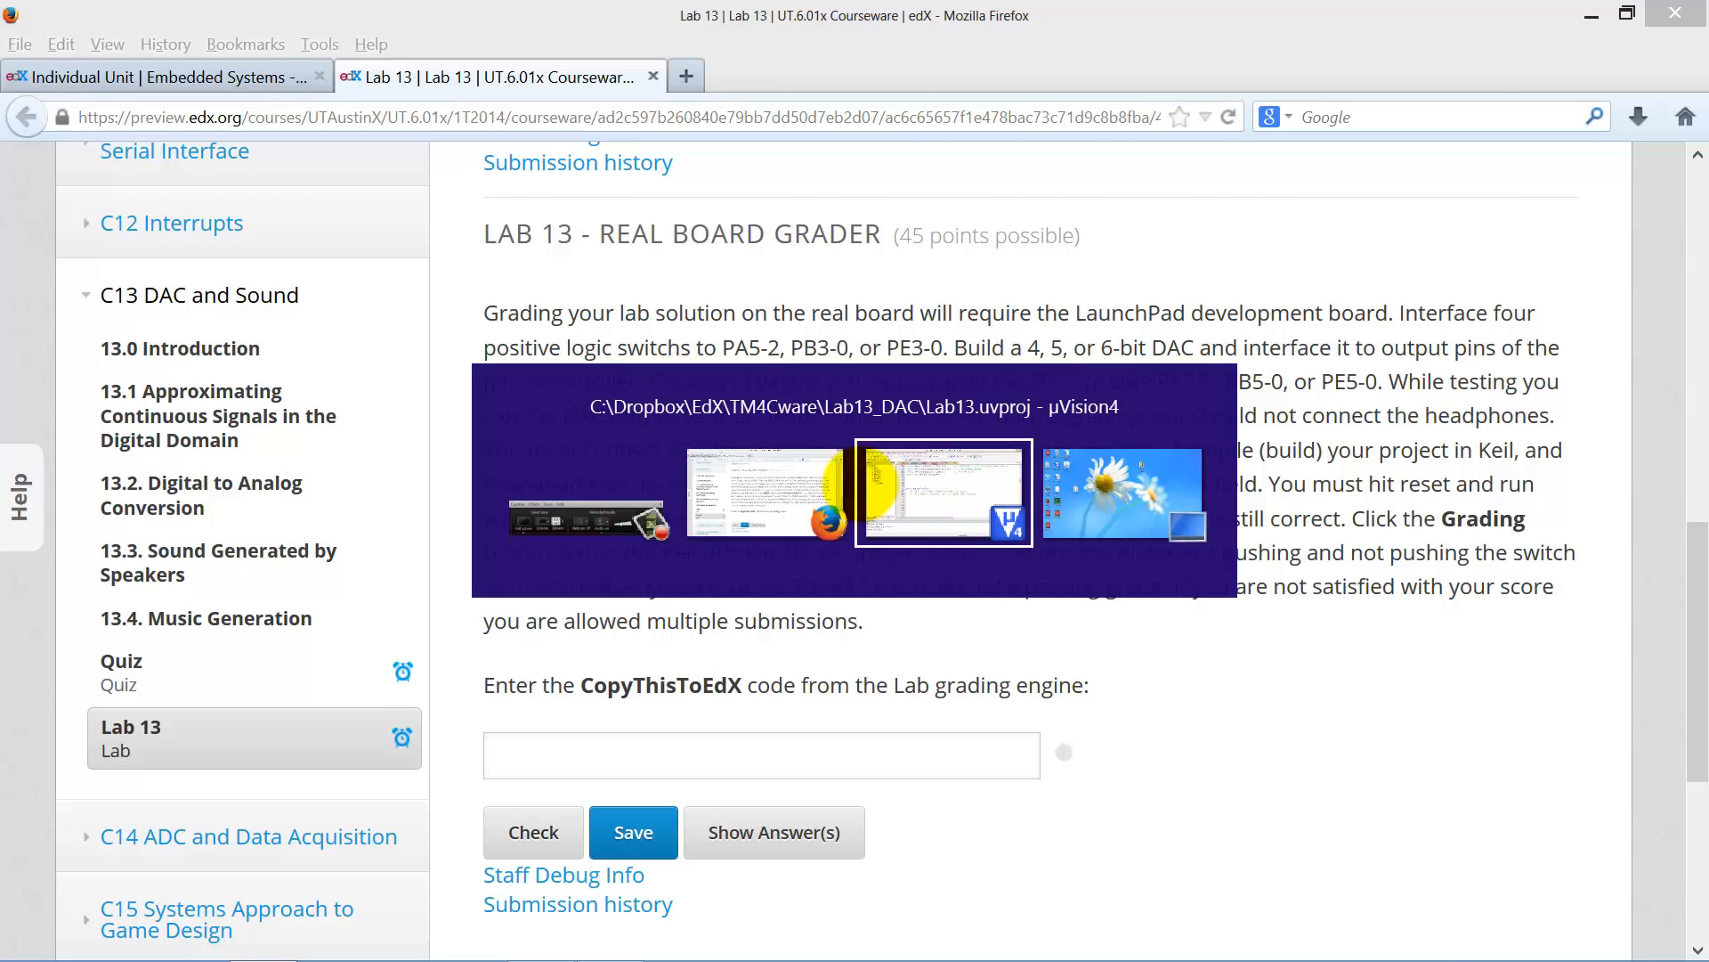
Step: Confirm the Lab13 target's Debug settings use the Stellaris ICDI driver
{"action": "left_click", "coordinate": [943, 491]}
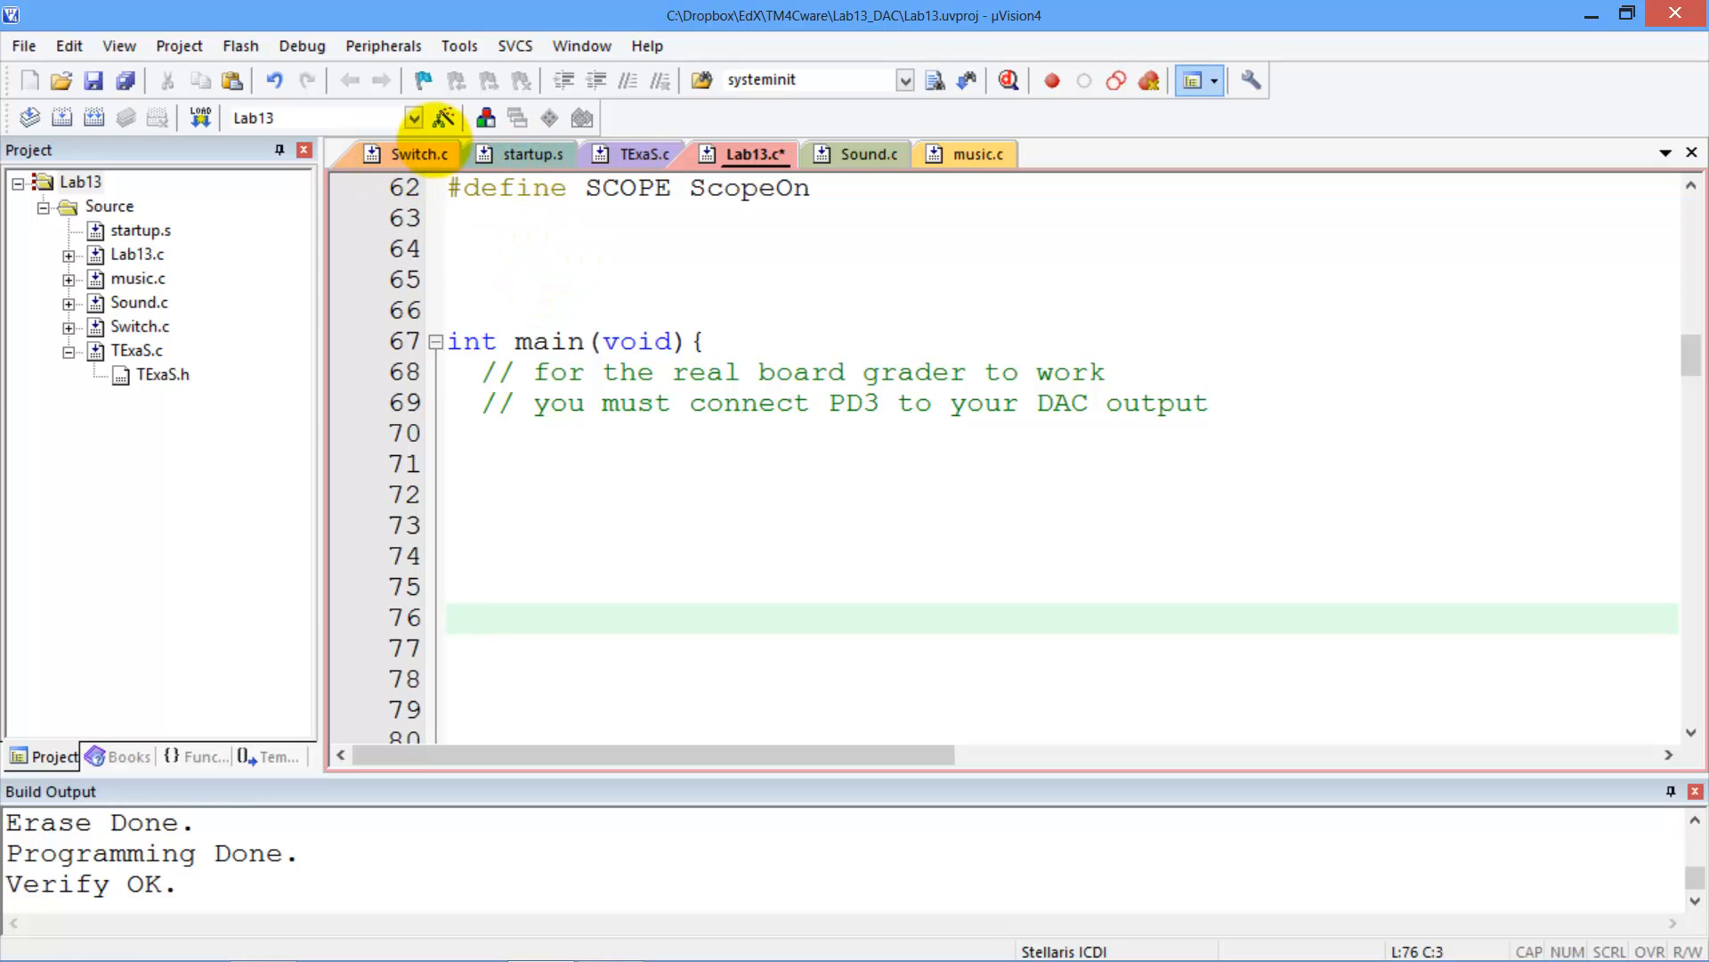
{"action": "left_click", "coordinate": [443, 117]}
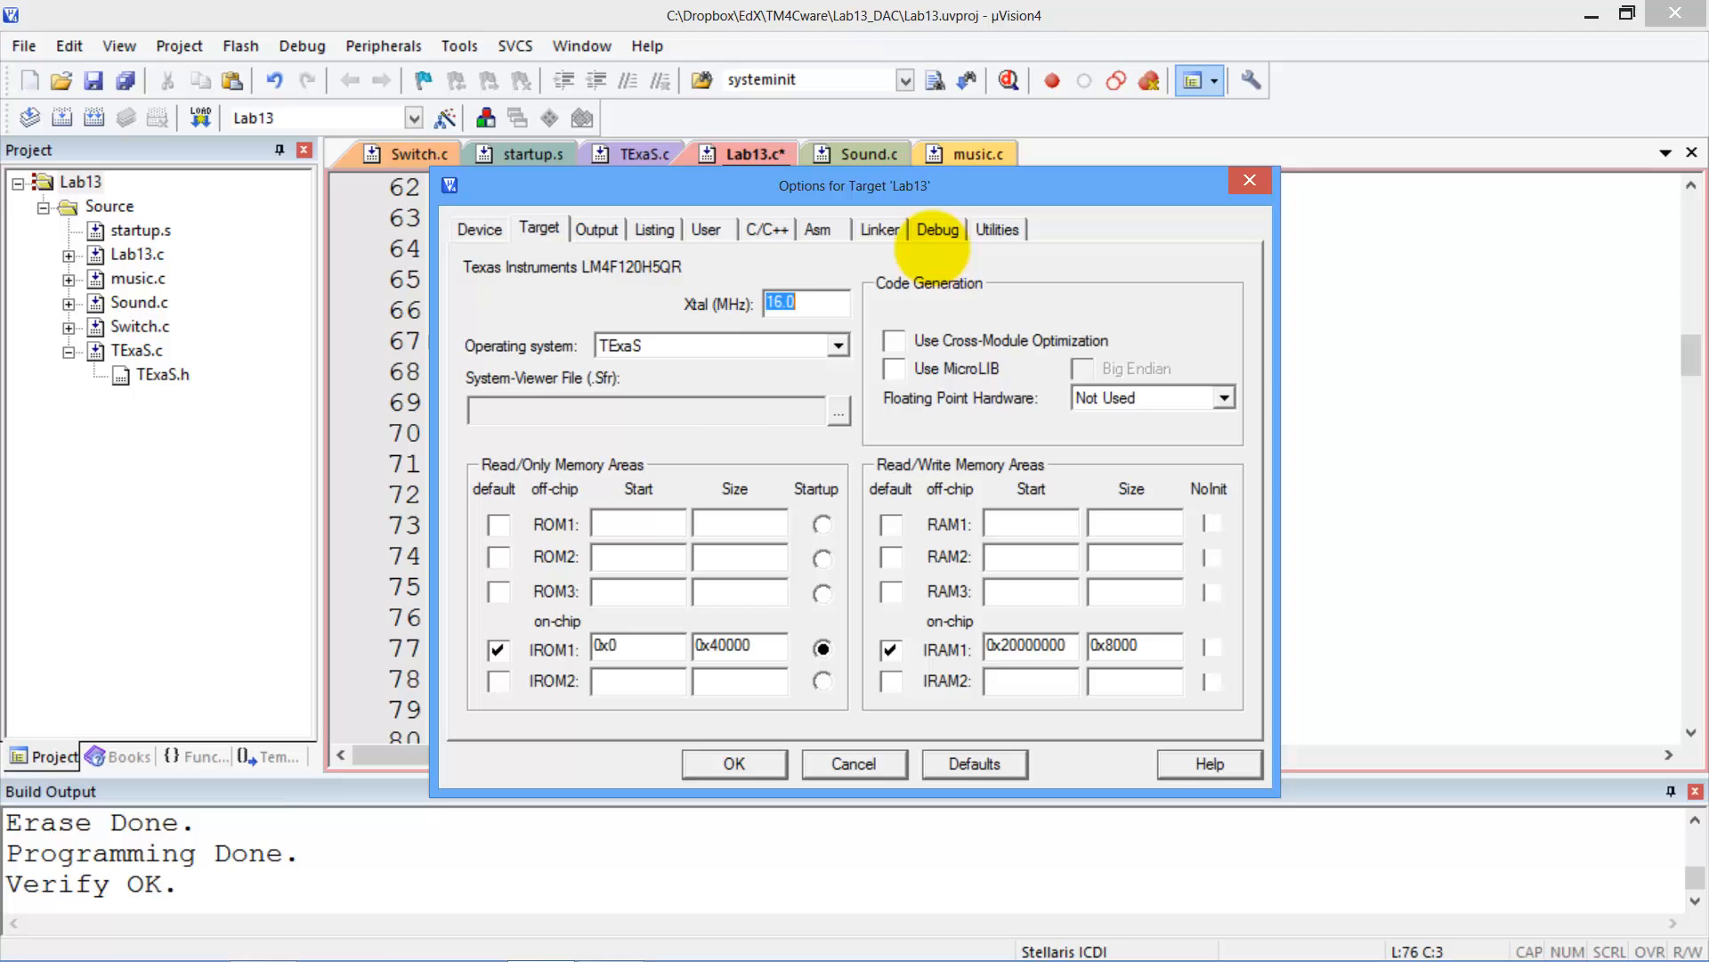
{"action": "left_click", "coordinate": [936, 229]}
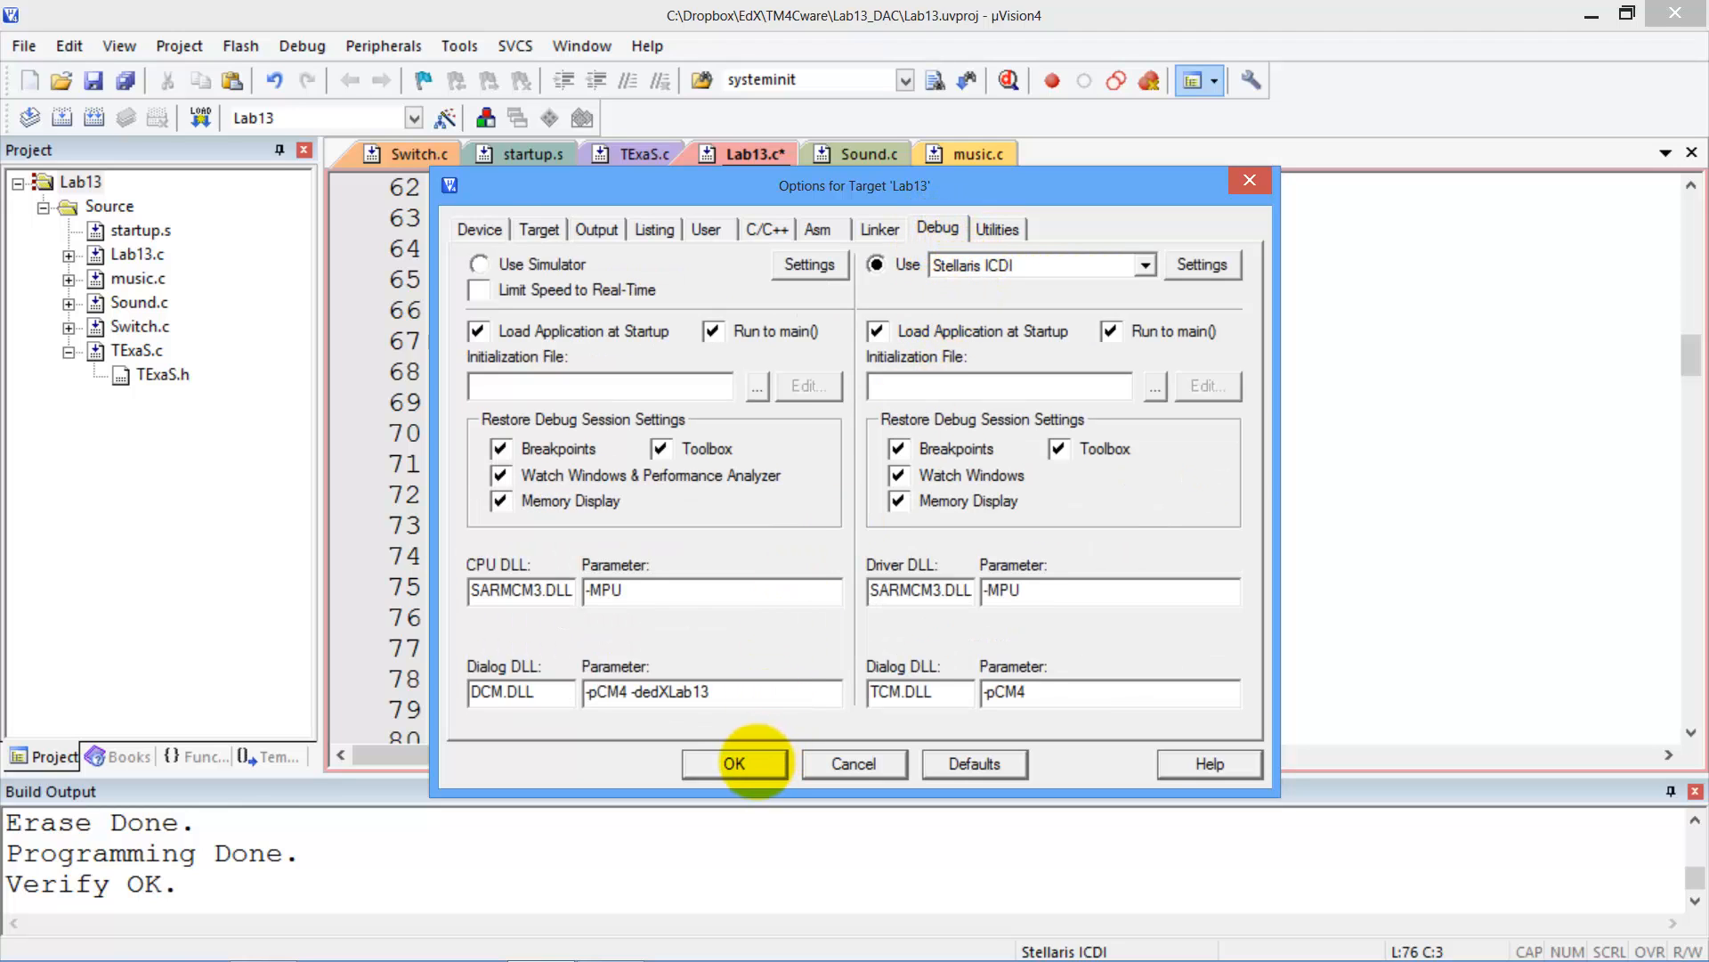
{"action": "left_click", "coordinate": [734, 763]}
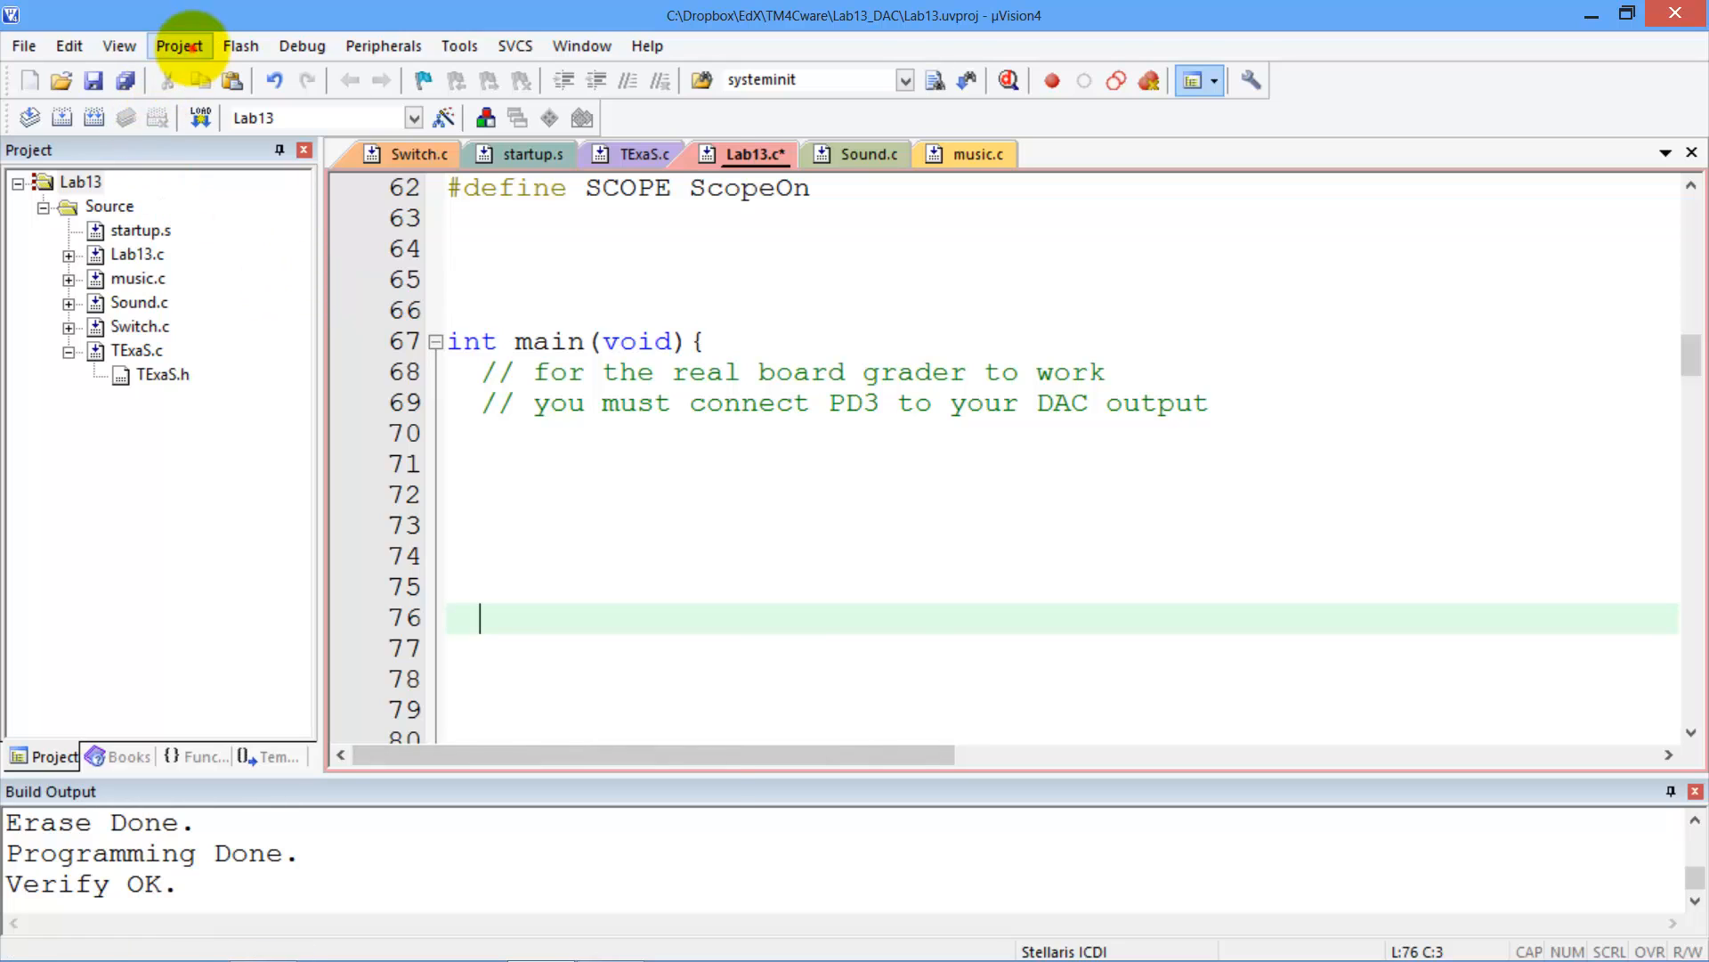
Step: Rebuild Lab13 with 0 errors and flash it onto the board
{"action": "left_click", "coordinate": [155, 117]}
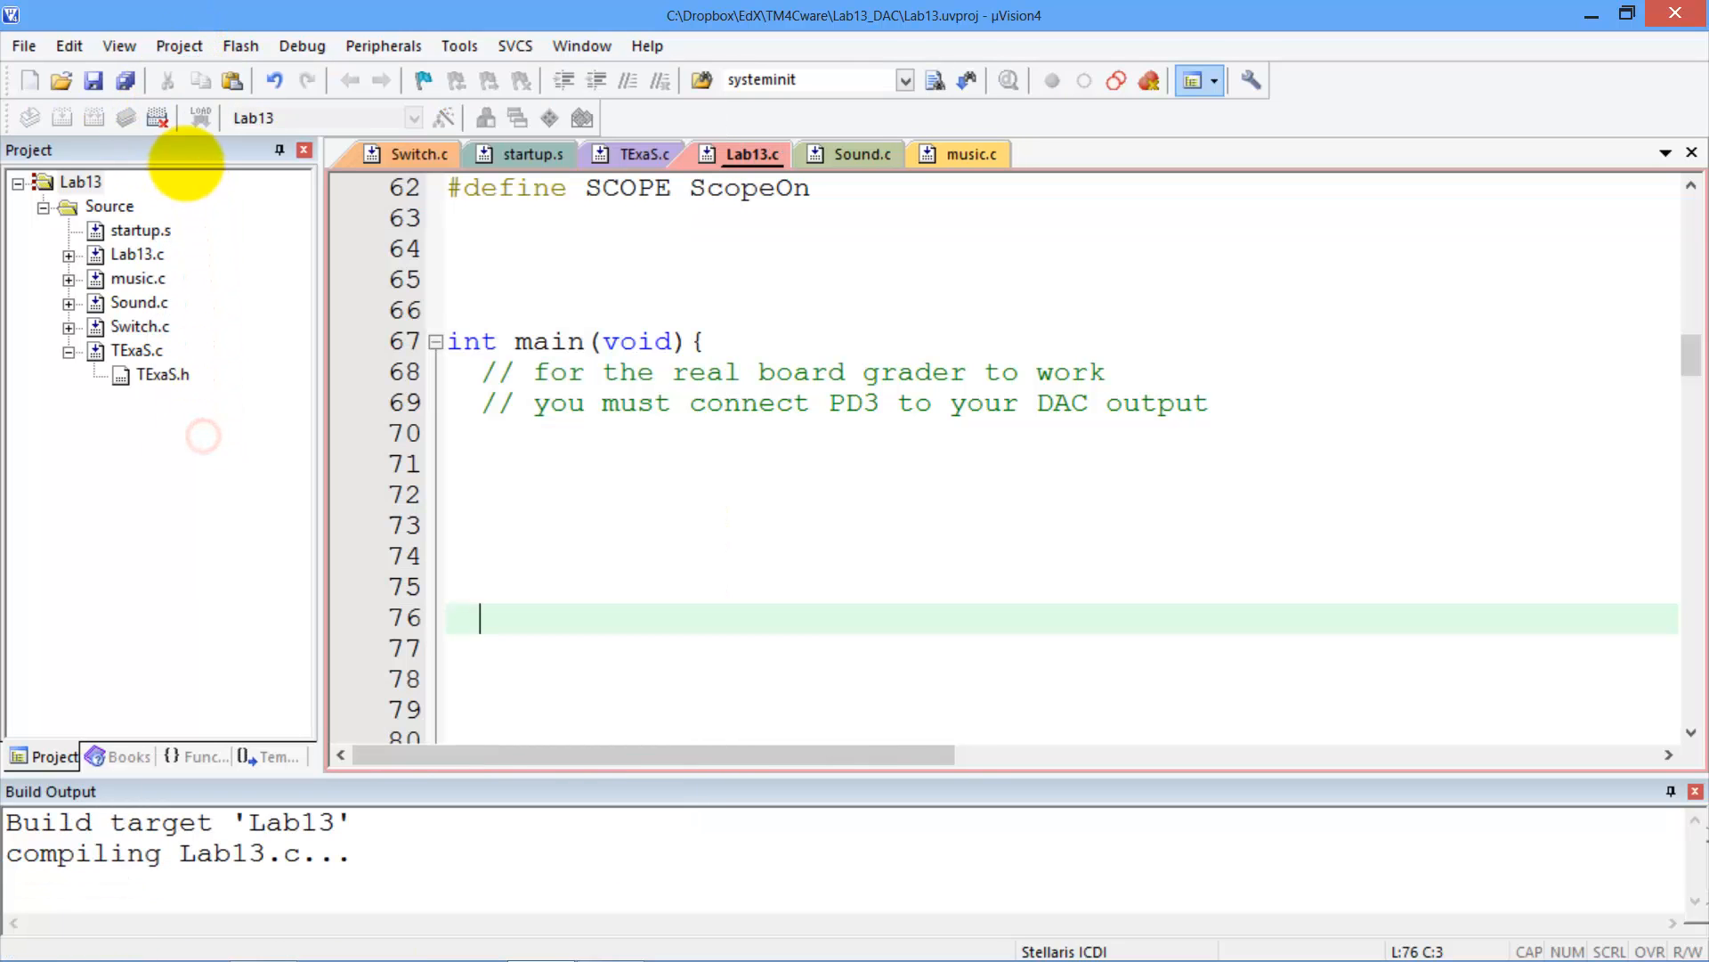
{"action": "left_click", "coordinate": [200, 117]}
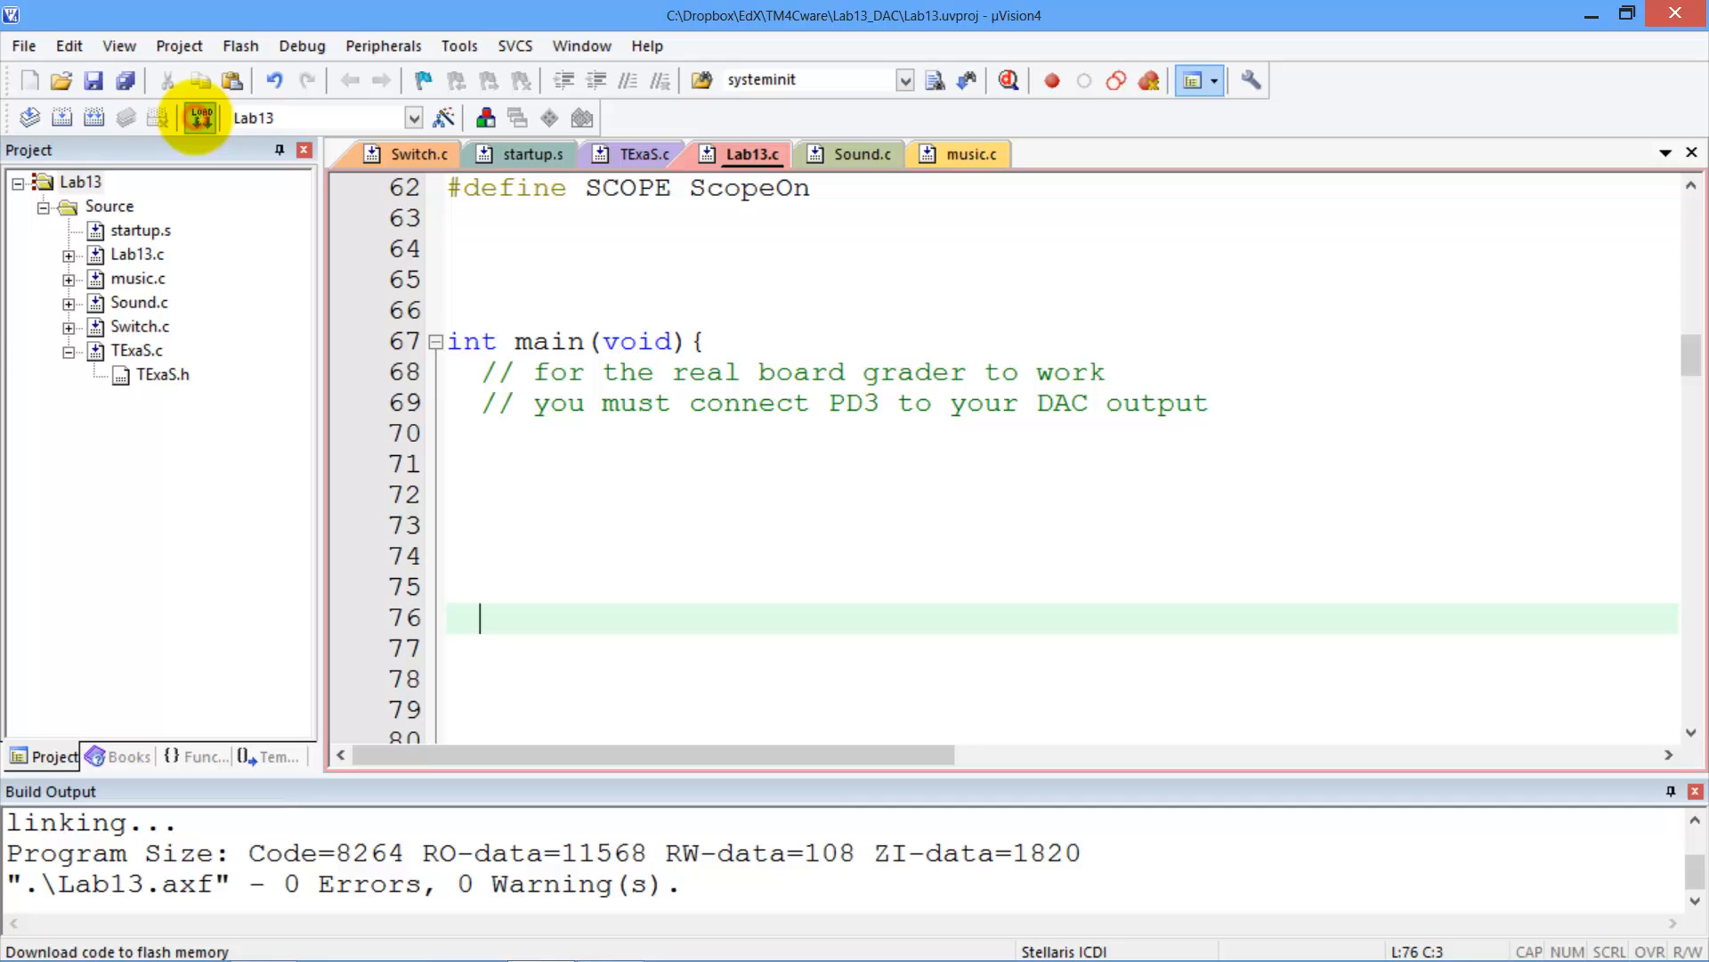
{"action": "left_click", "coordinate": [200, 117]}
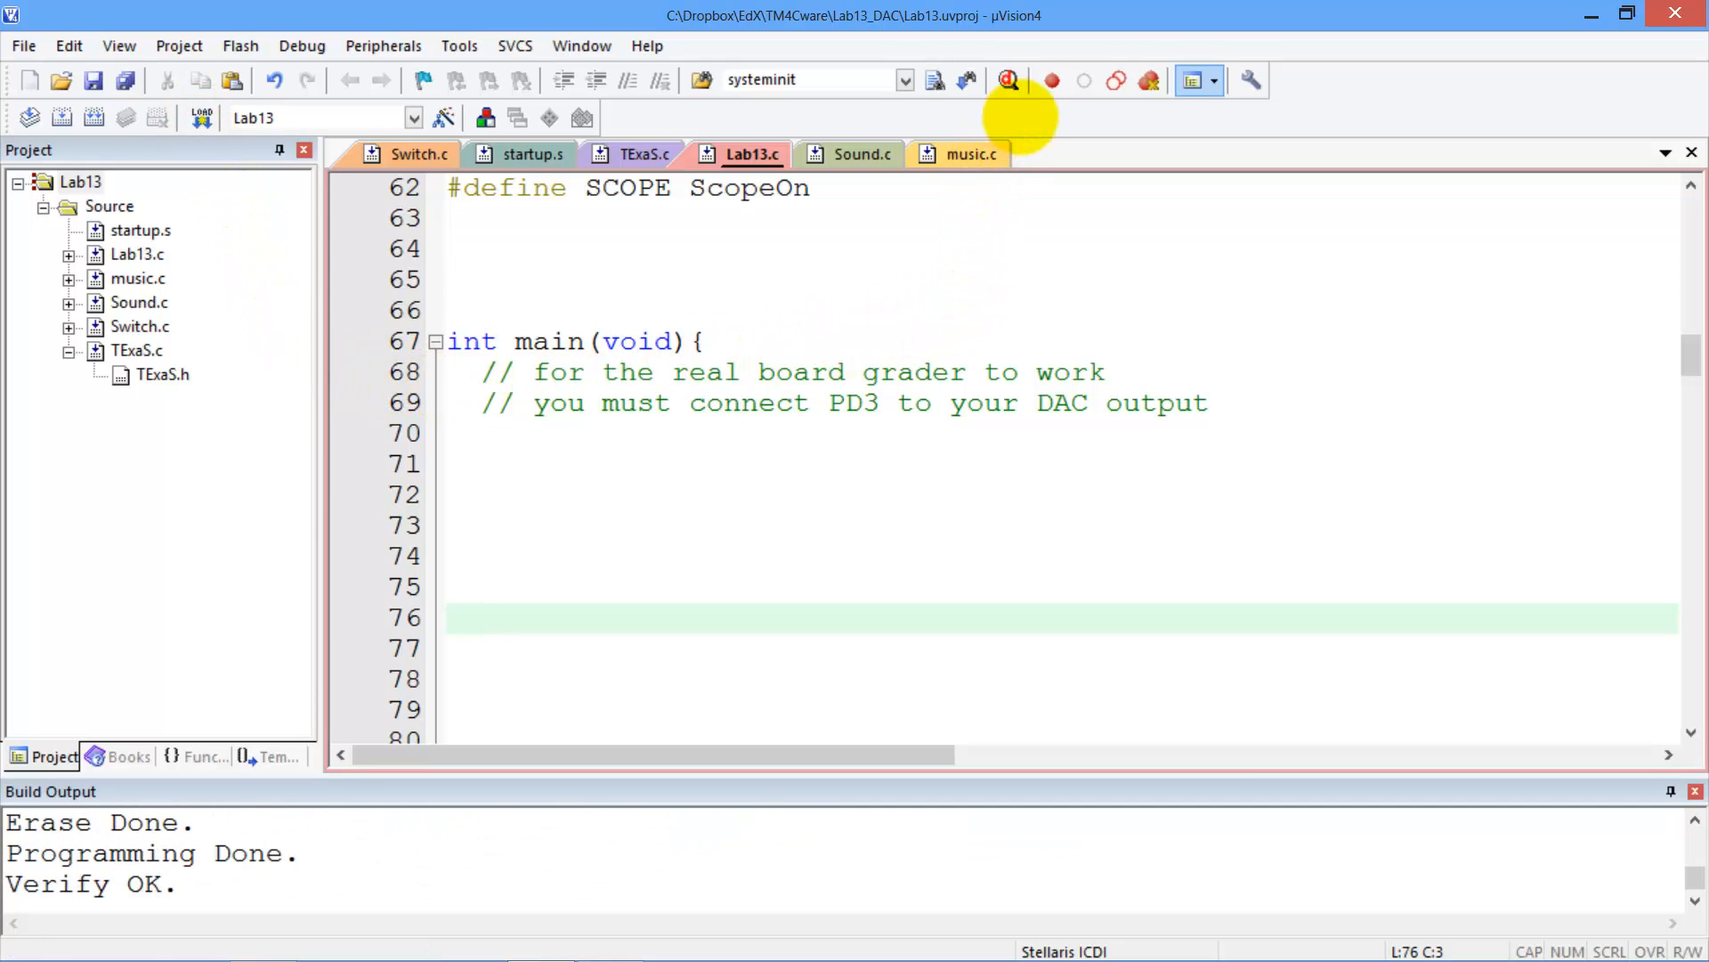
Step: Start a board debug session and dismiss the Evaluation Mode notice
{"action": "left_click", "coordinate": [1005, 79]}
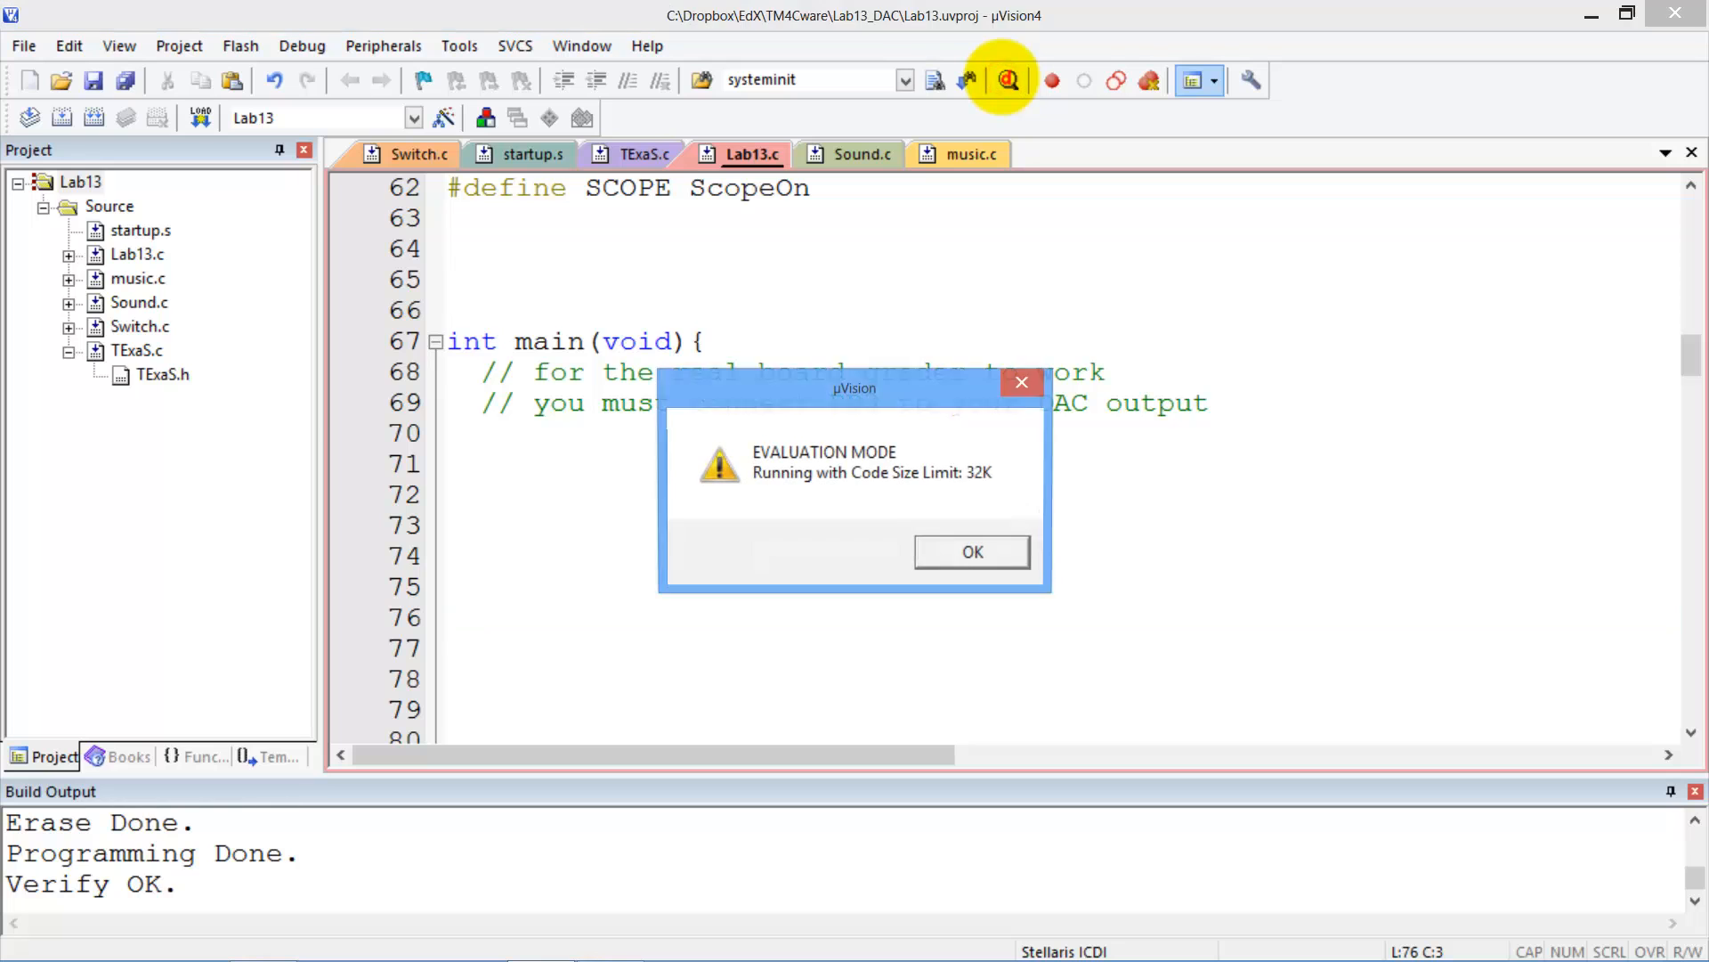
{"action": "left_click", "coordinate": [970, 550]}
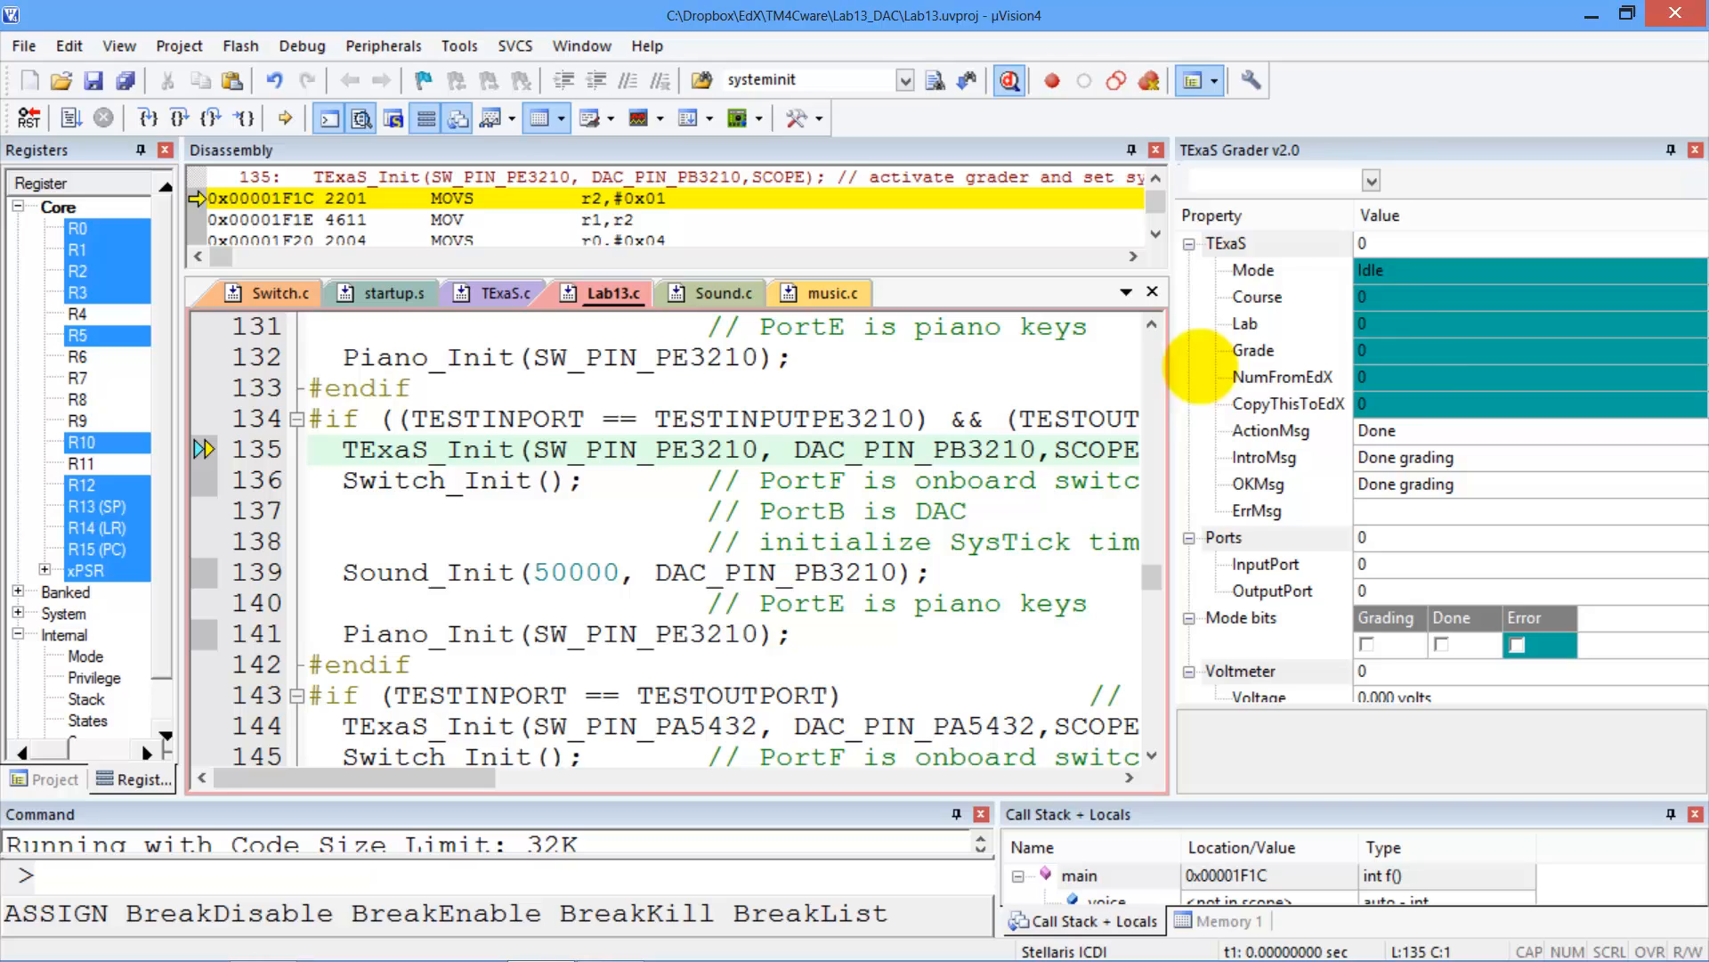
{"action": "mouse_move", "coordinate": [1359, 316]}
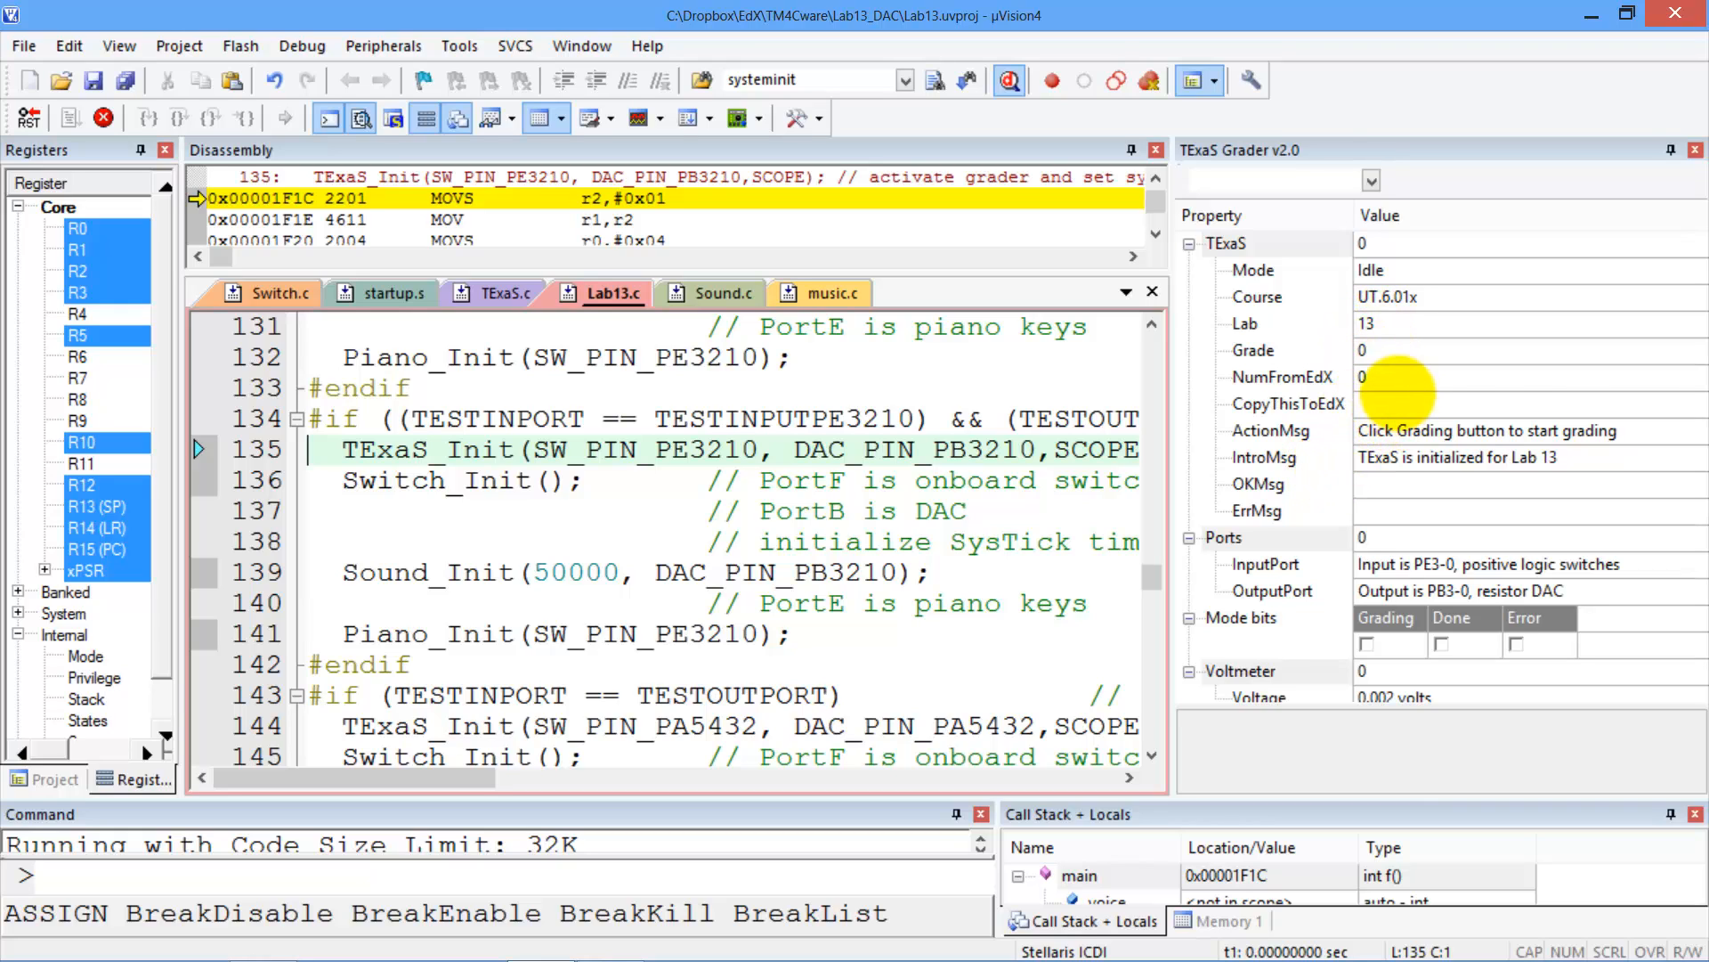
Step: Enter 1719 as NumFromEdX in the TExaS Grader
{"action": "left_click", "coordinate": [1284, 376]}
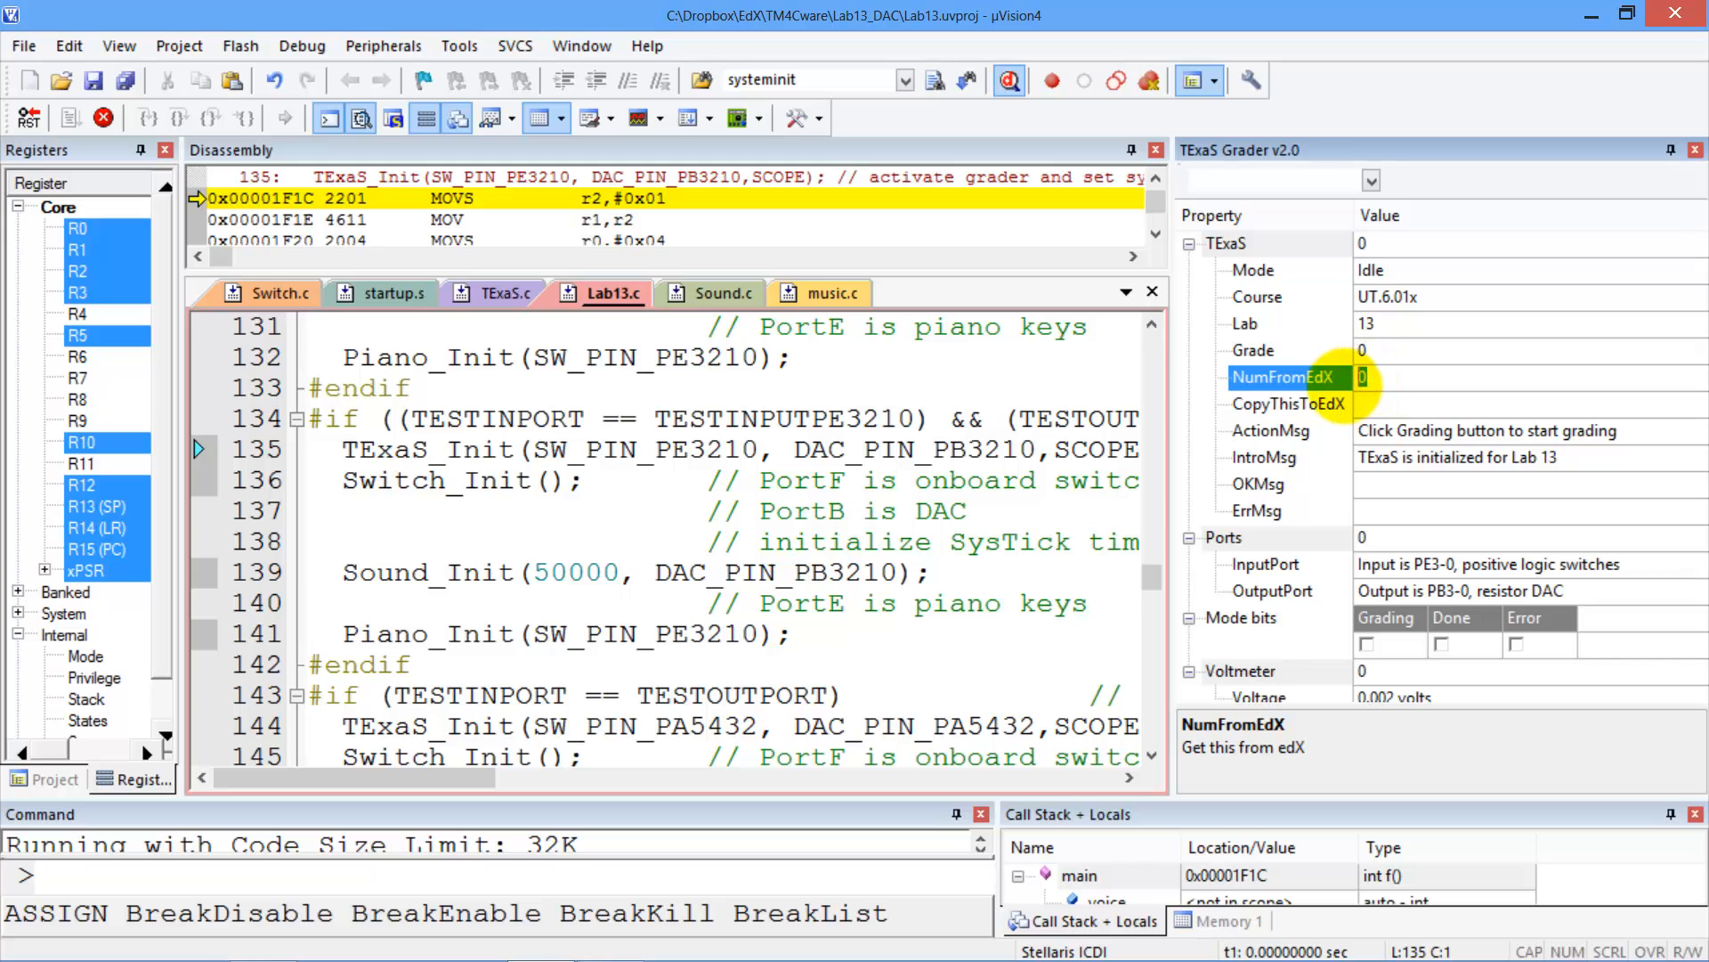
{"action": "type", "text": "1719"}
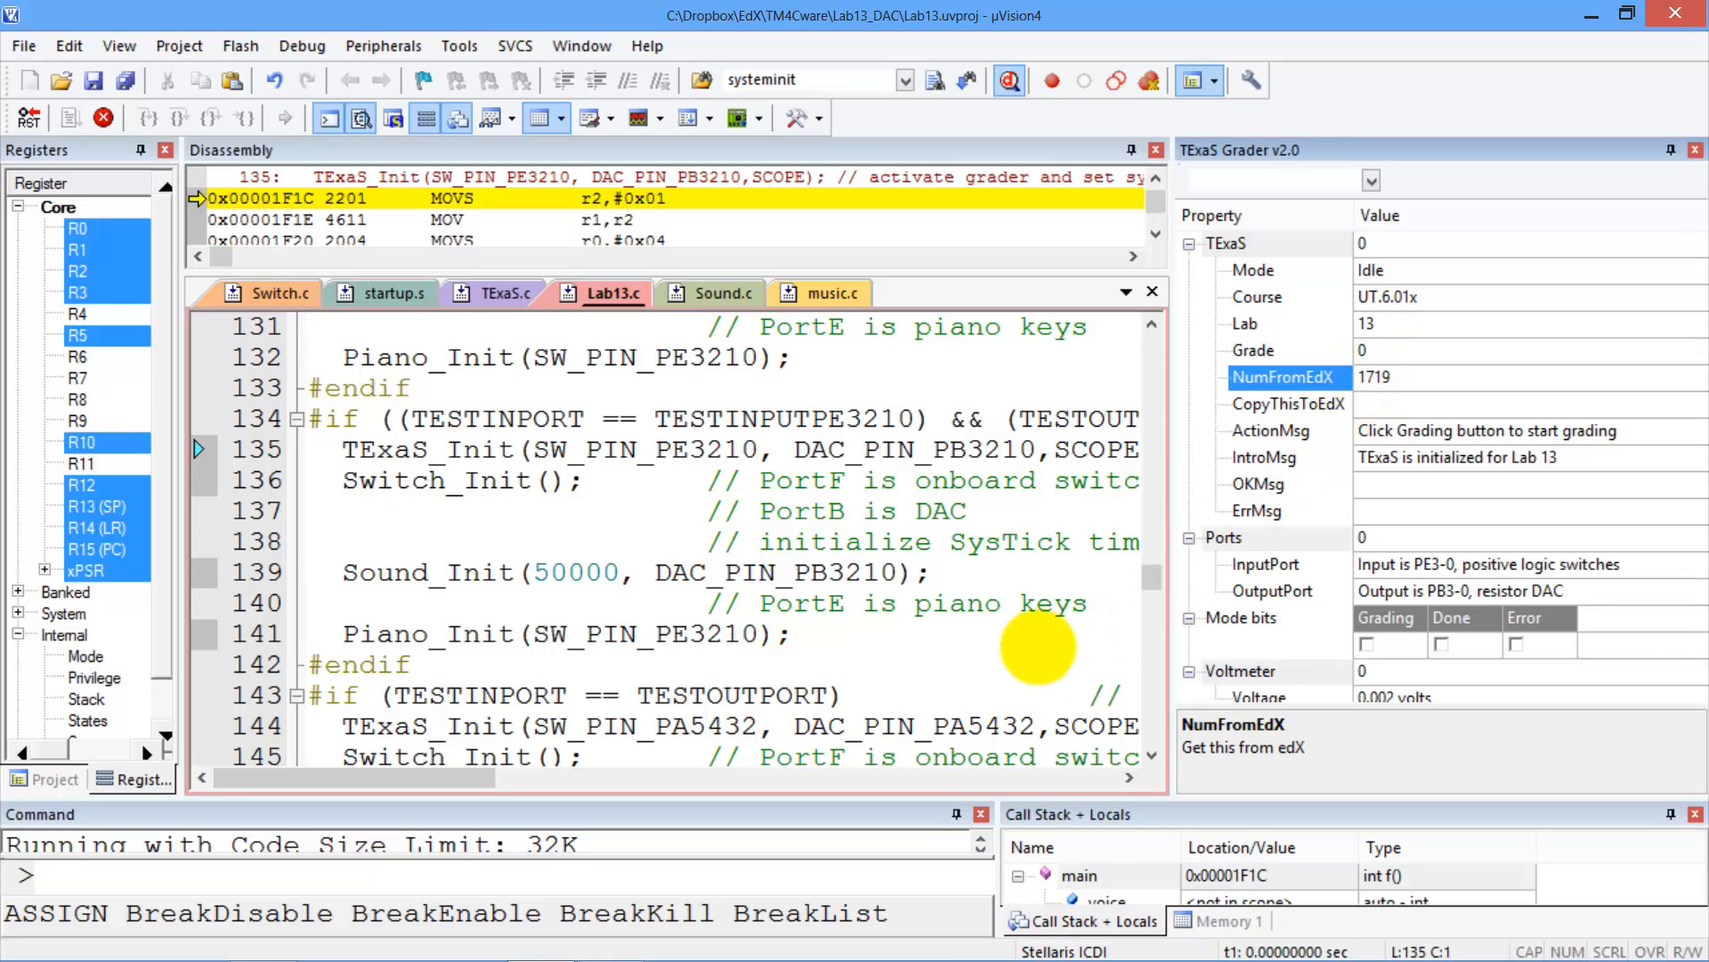
{"action": "scroll", "scroll_direction": "up", "scroll_amount": 3}
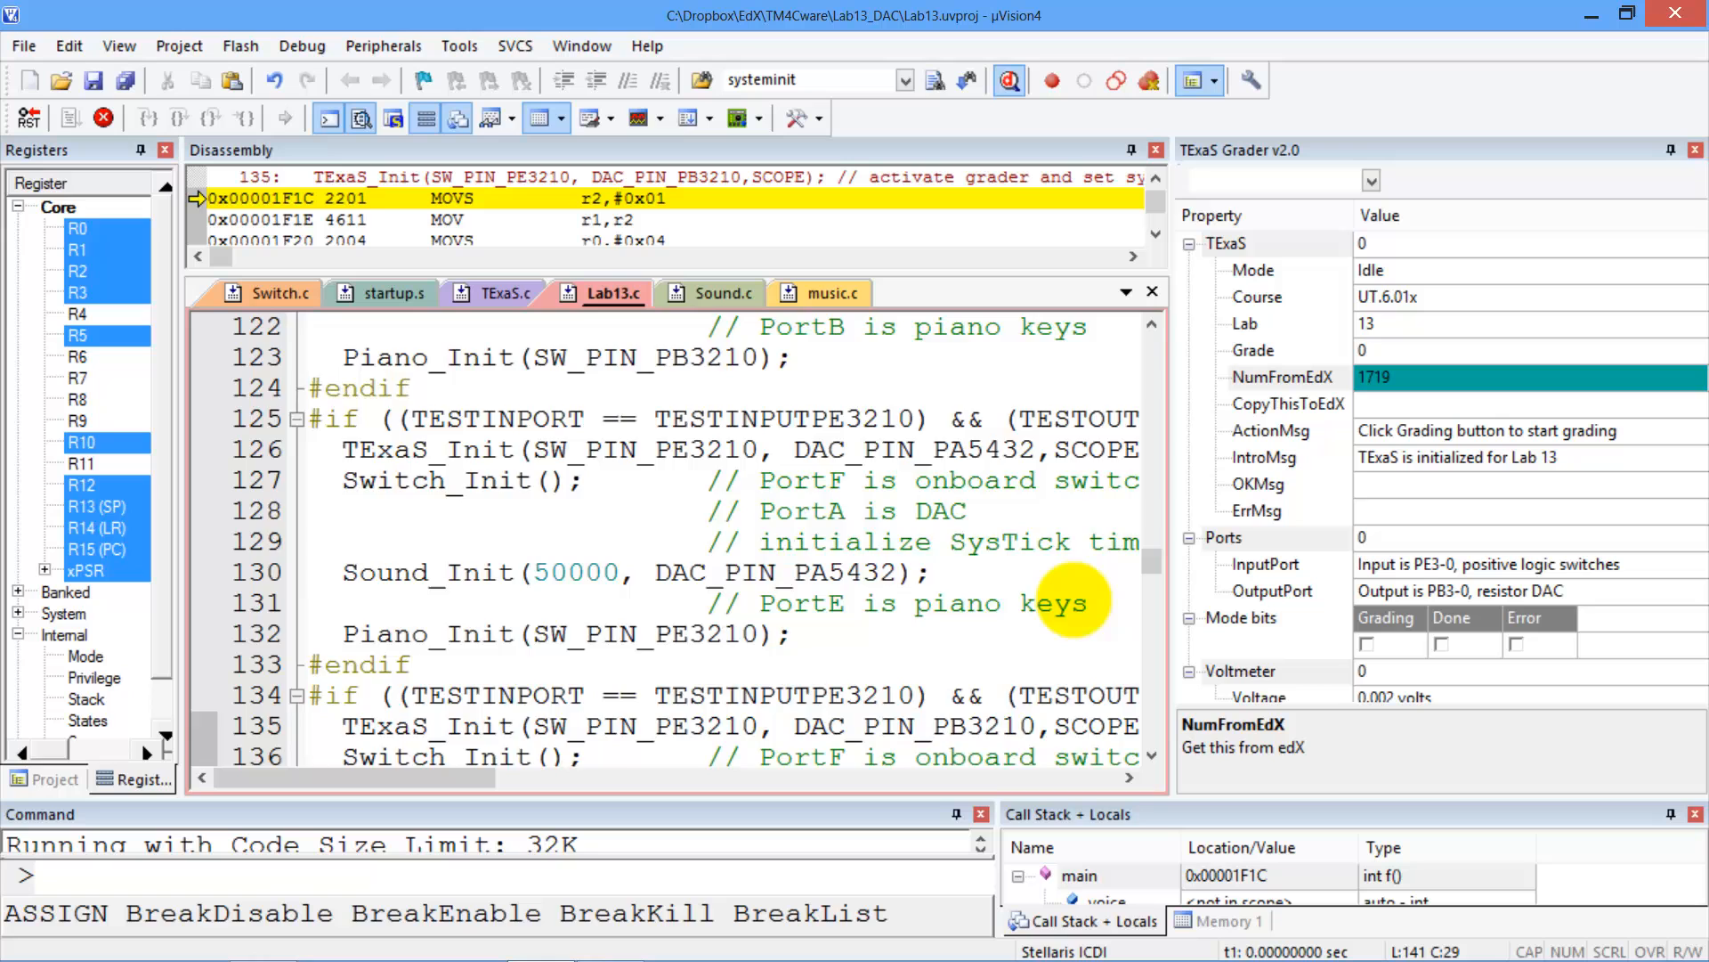
{"action": "scroll", "scroll_direction": "up", "scroll_amount": 3}
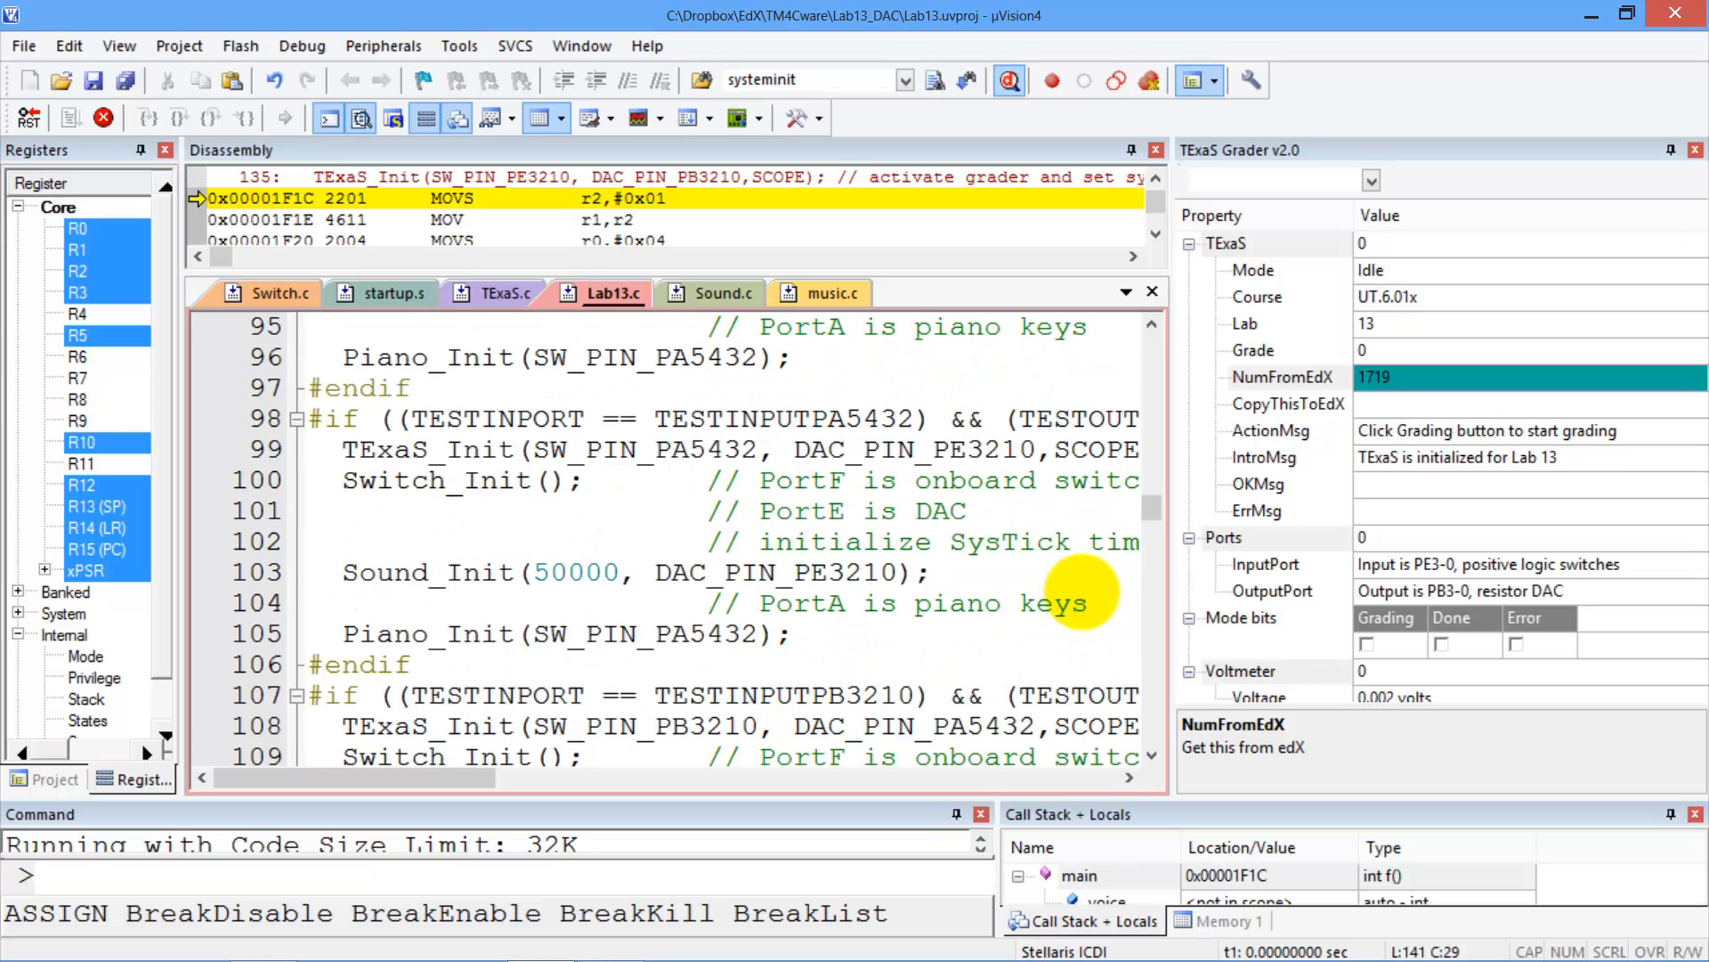
{"action": "scroll", "scroll_direction": "up", "scroll_amount": 3}
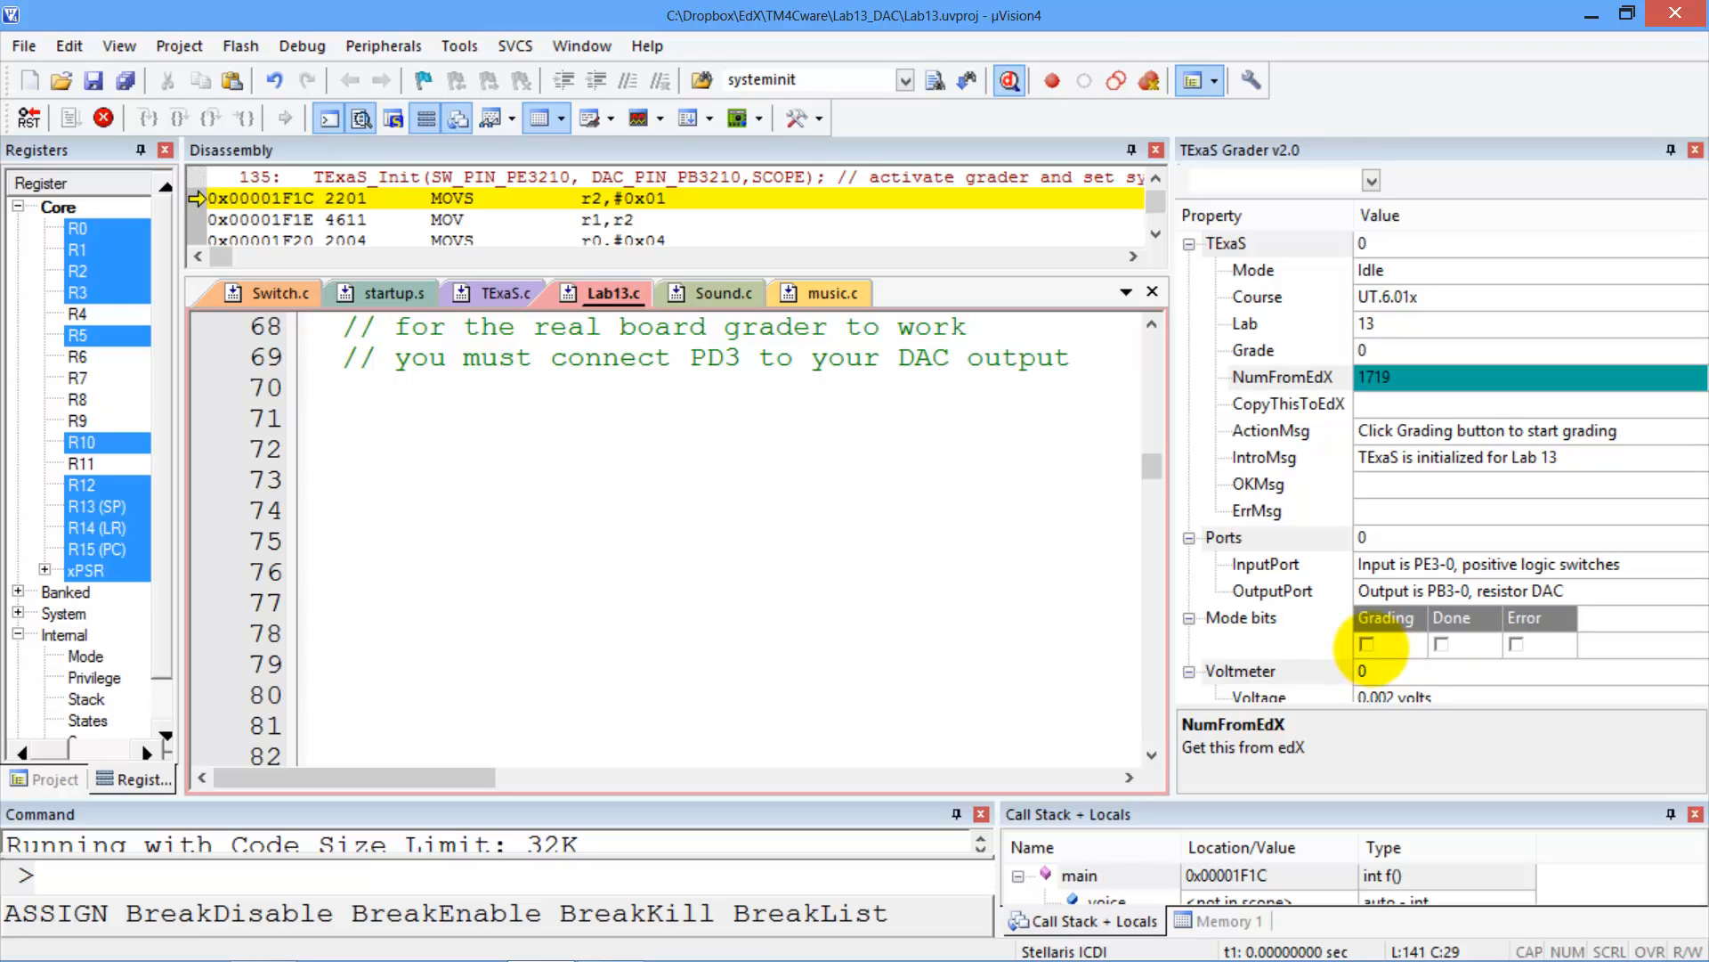
{"action": "left_click", "coordinate": [1368, 646]}
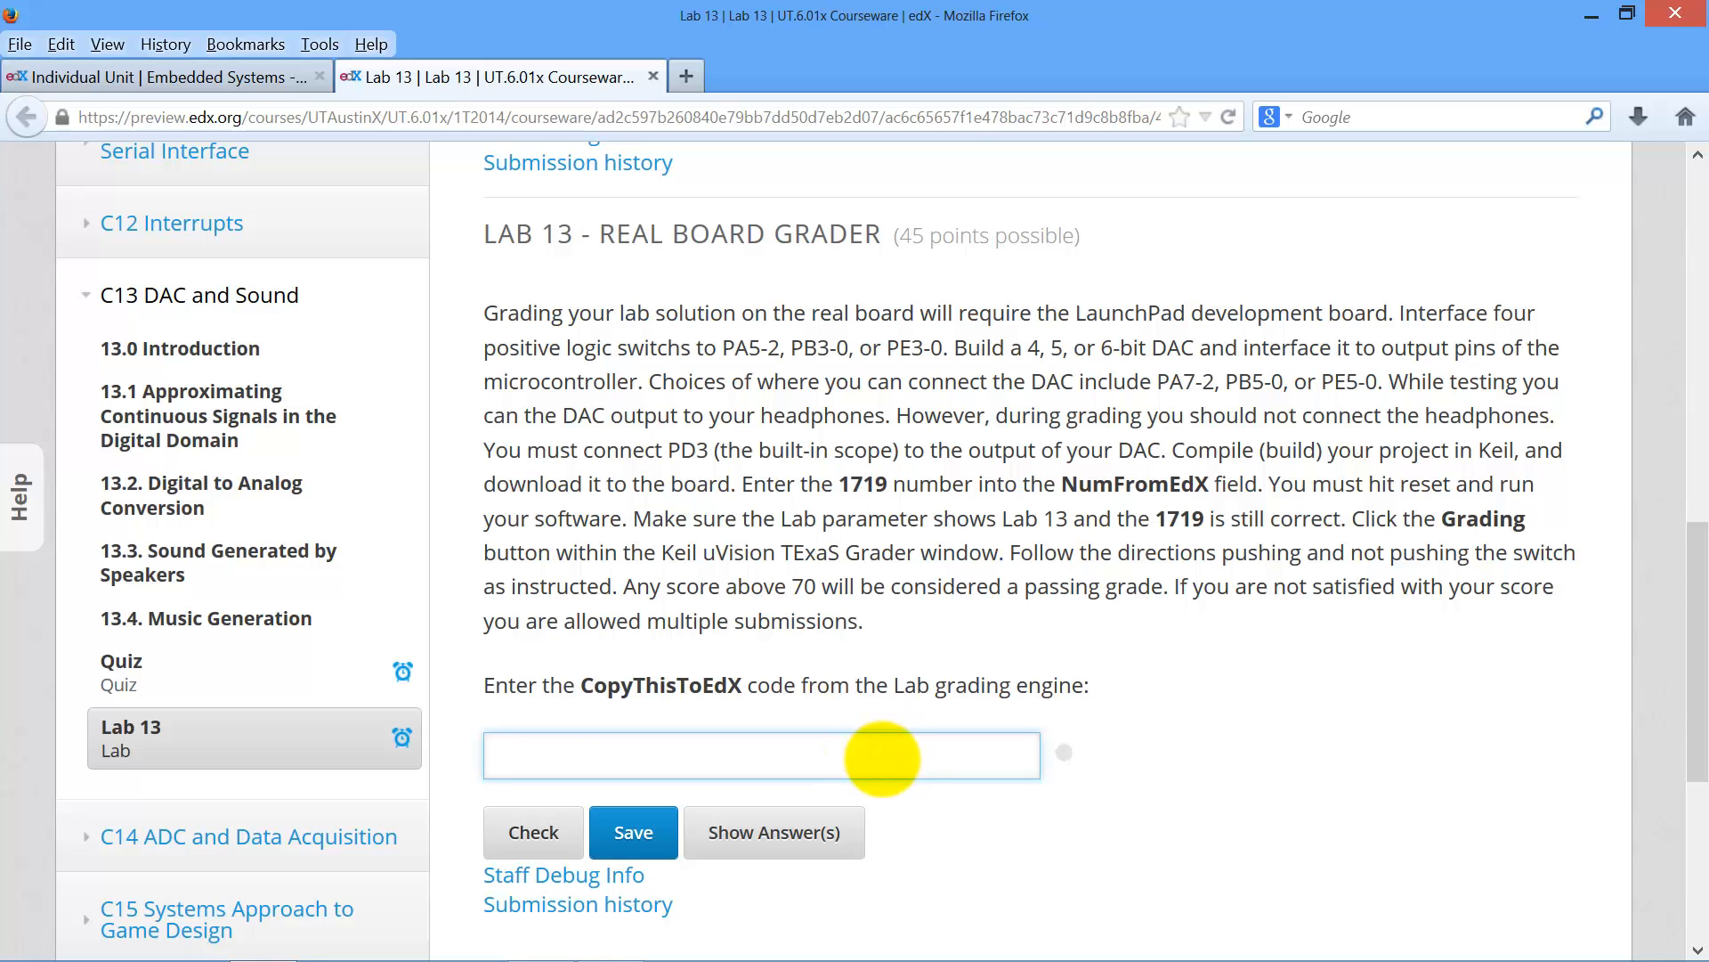
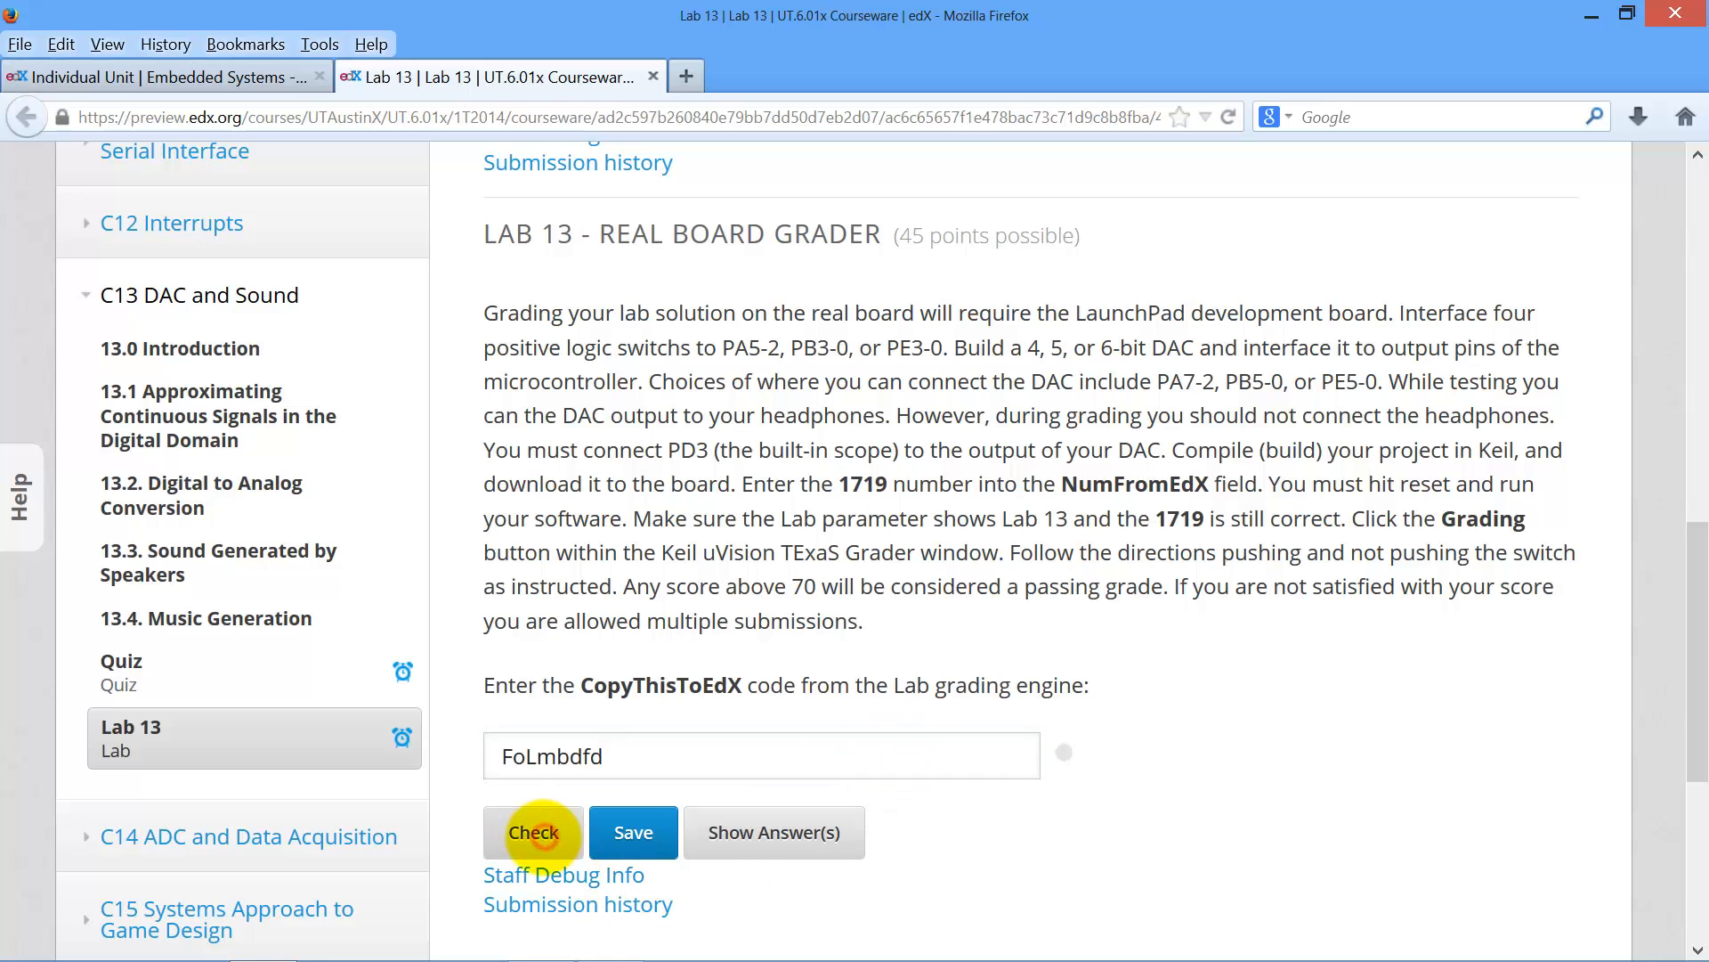
{"action": "left_click", "coordinate": [533, 831]}
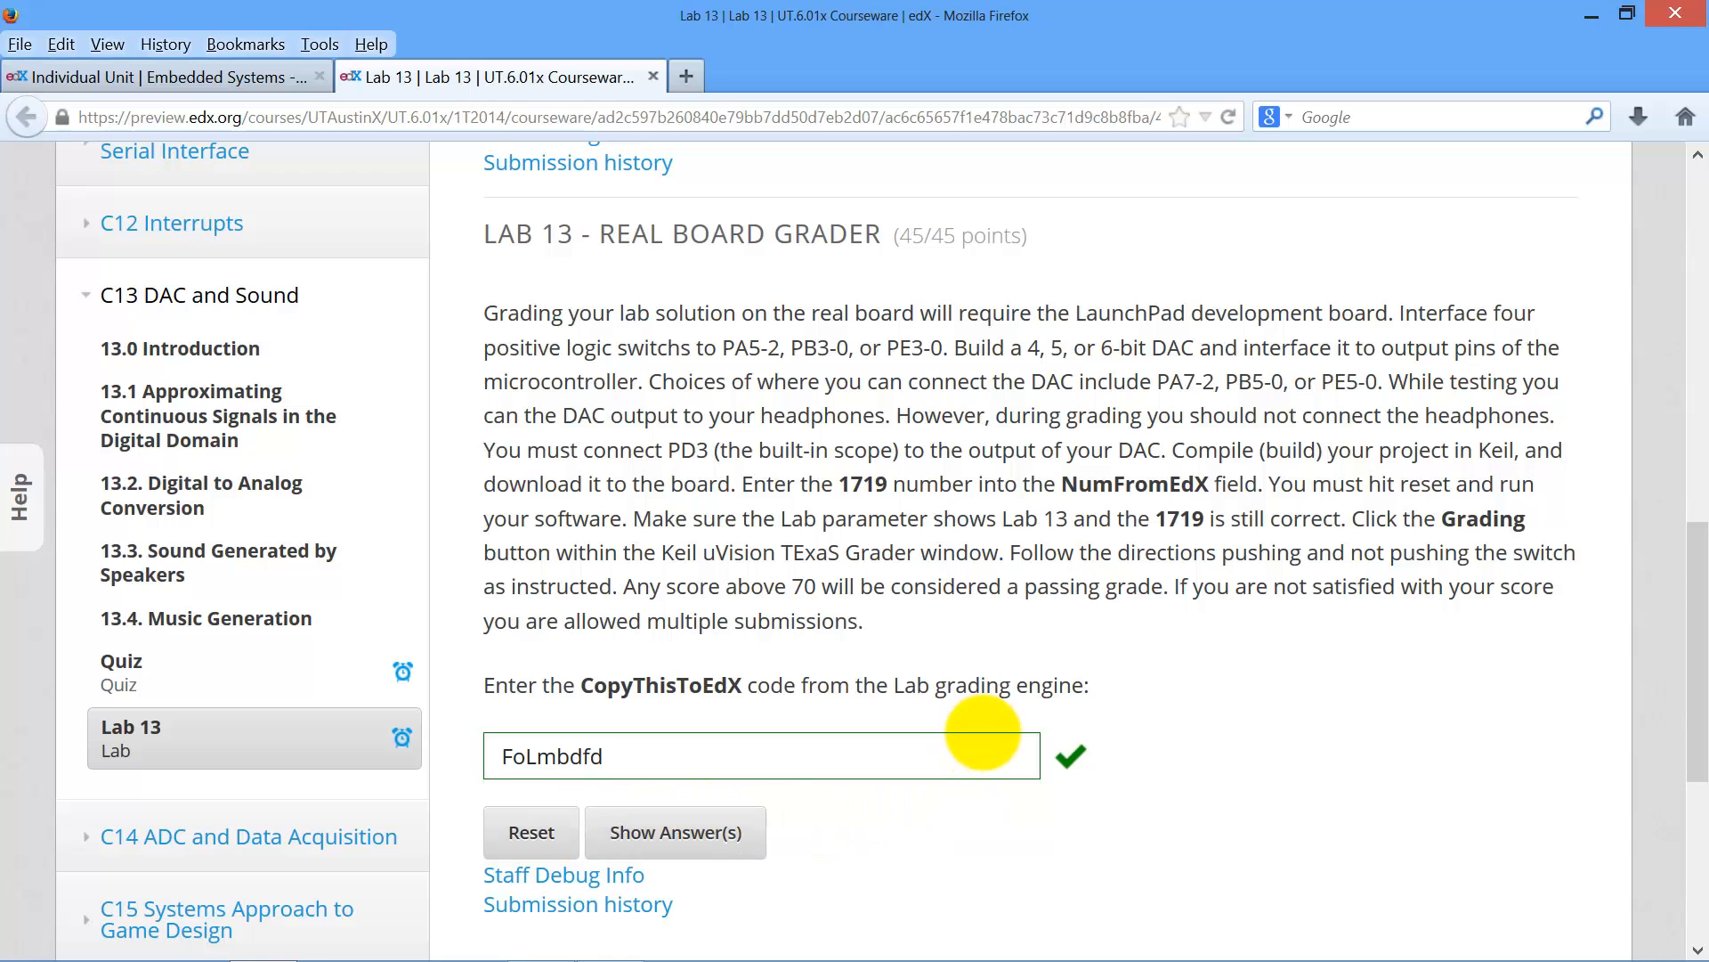